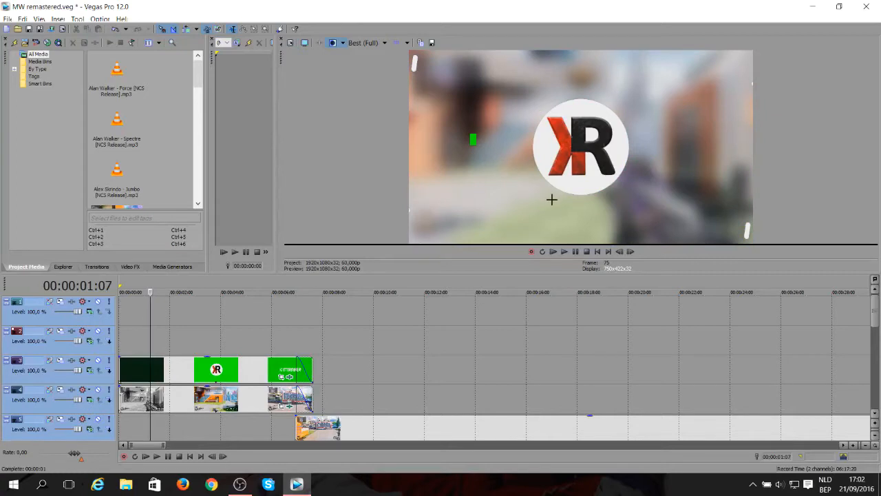
pyautogui.moveTo(590, 214)
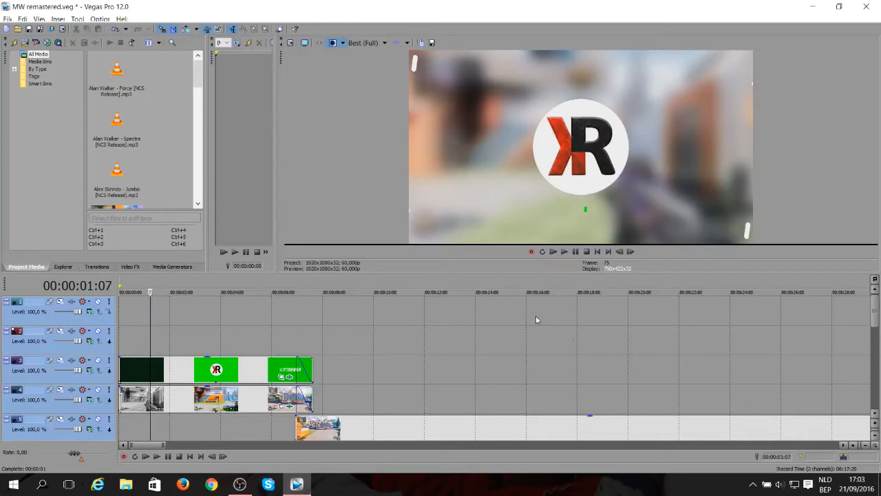
pyautogui.moveTo(821, 122)
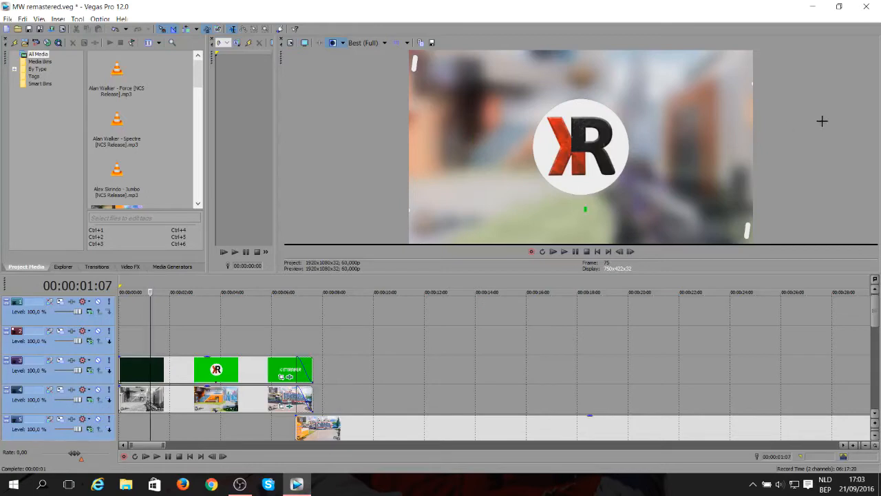
pyautogui.moveTo(803, 173)
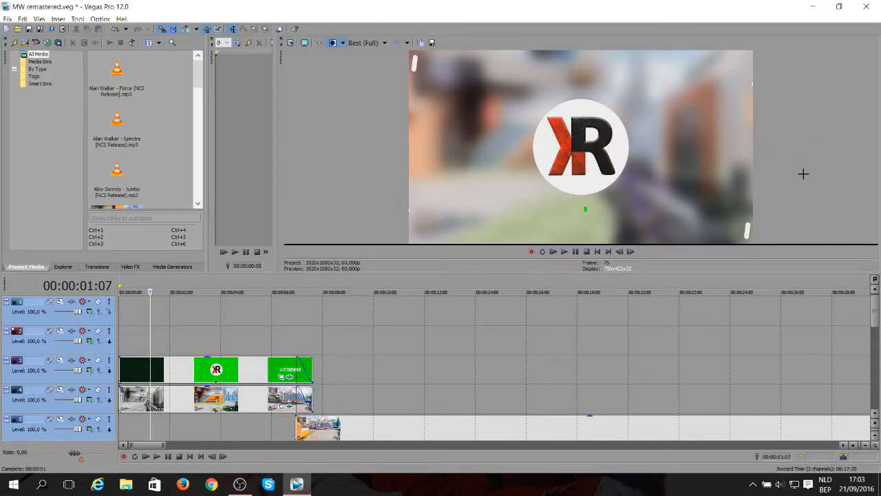
pyautogui.moveTo(482, 86)
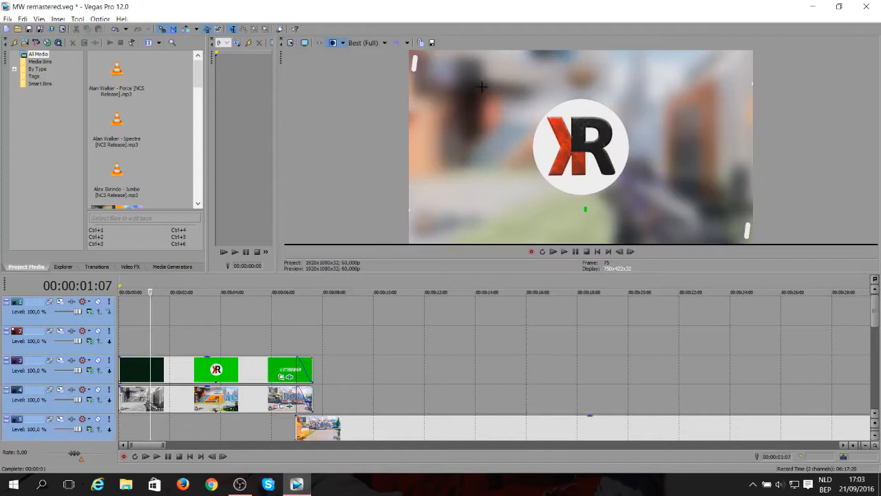
pyautogui.moveTo(585, 210)
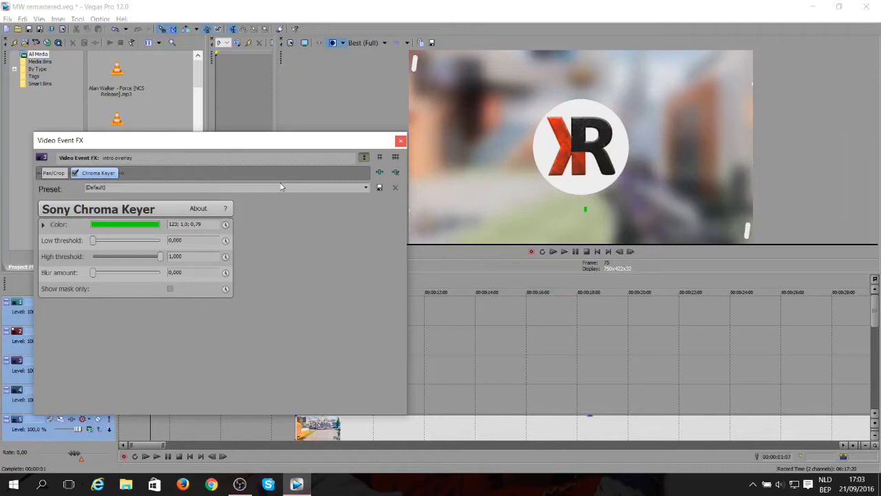
# - Remove Chroma Keyer from the intro overlay's FX chain and scrub back to the KR logo
pyautogui.click(53, 173)
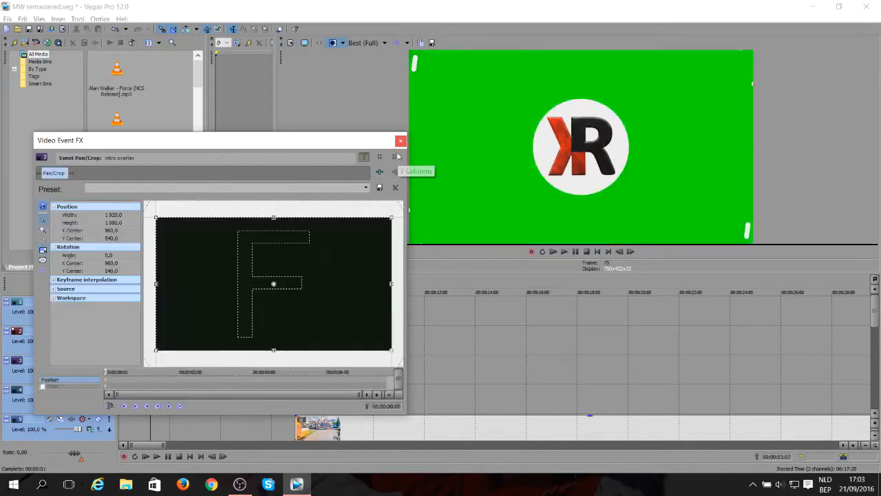
pyautogui.click(400, 141)
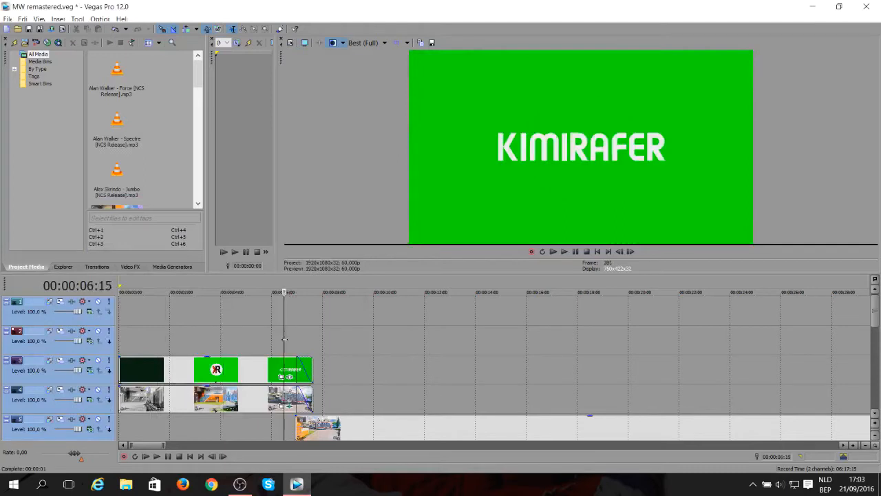
pyautogui.click(248, 292)
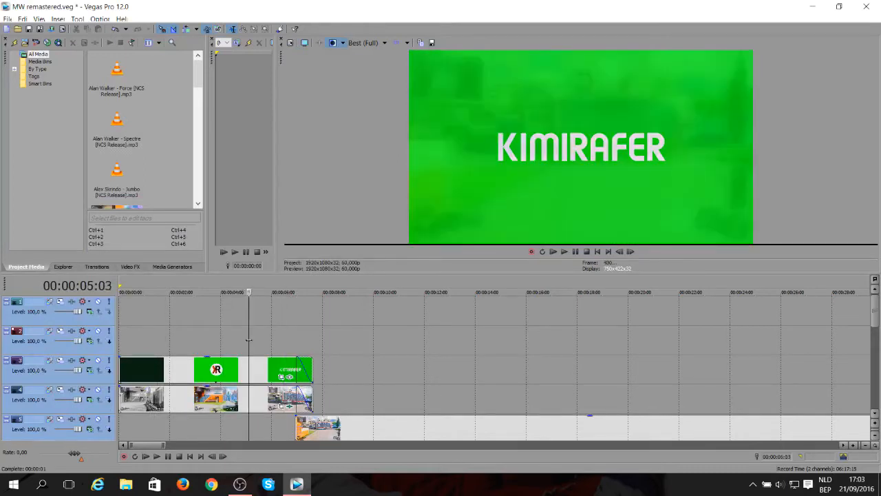
pyautogui.click(214, 291)
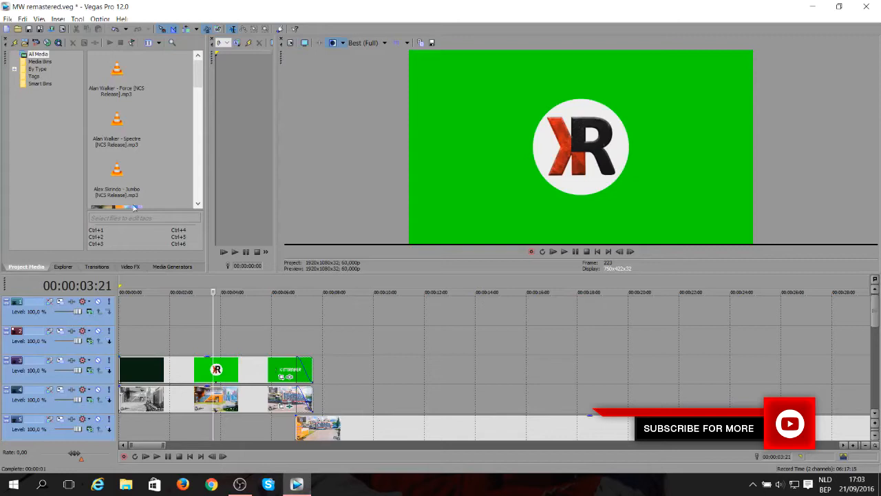
# - Apply Chroma Keyer to the intro overlay, using the eyedropper to set the green background as key colour
pyautogui.click(130, 267)
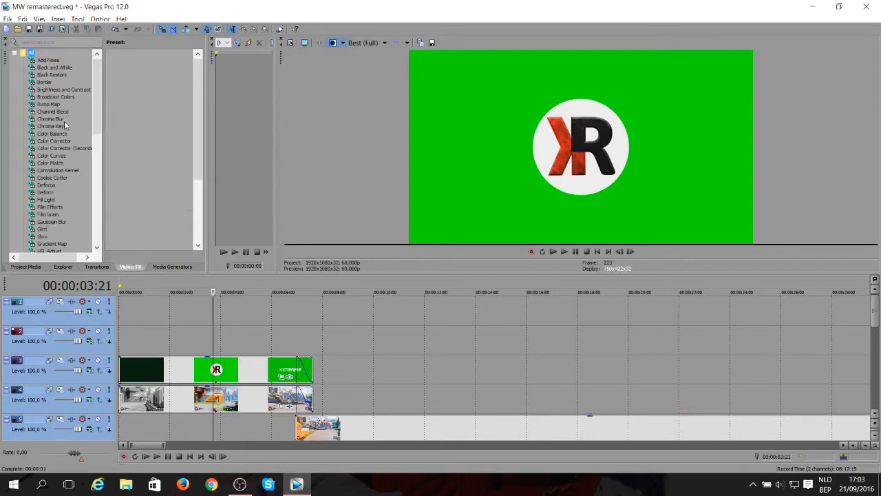
pyautogui.click(51, 126)
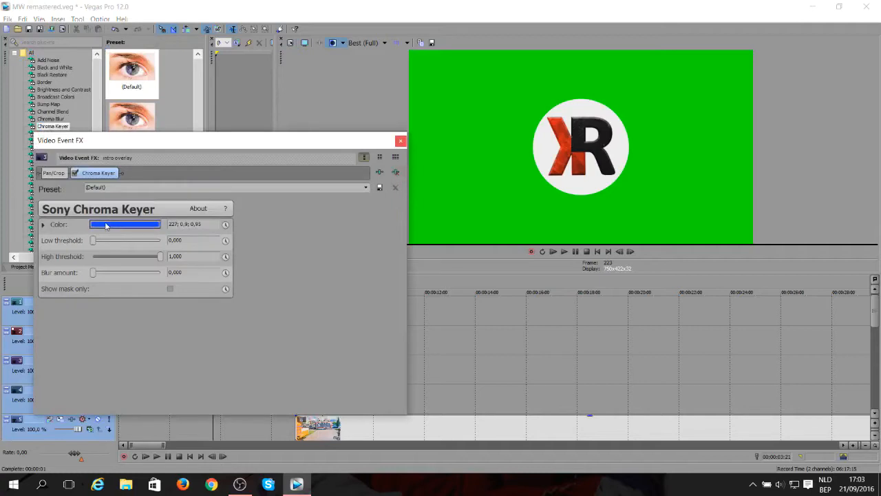
pyautogui.click(124, 223)
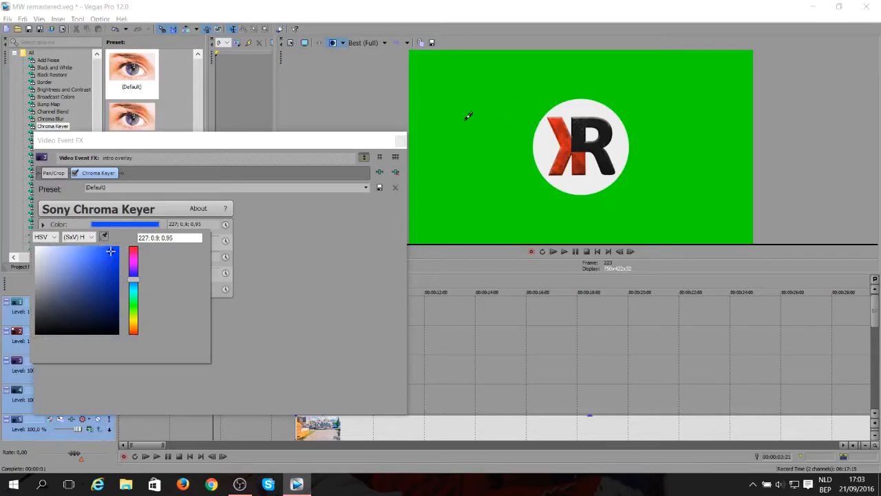
pyautogui.click(36, 288)
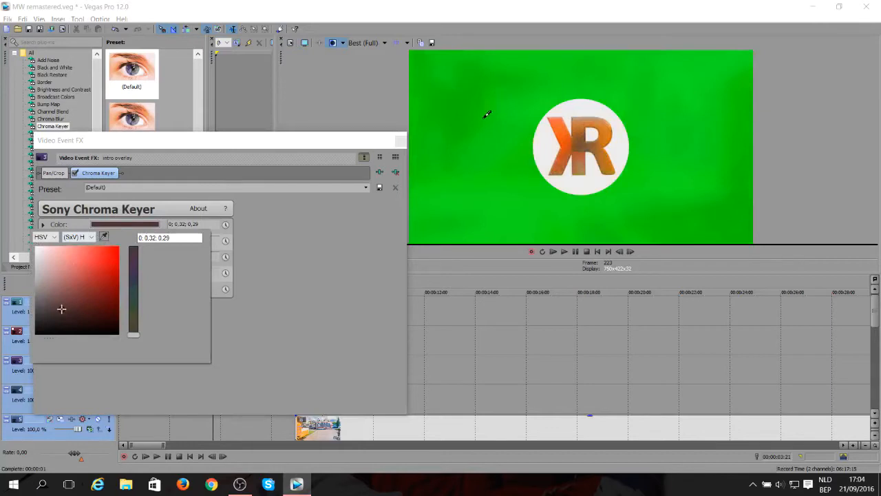
pyautogui.moveTo(478, 117)
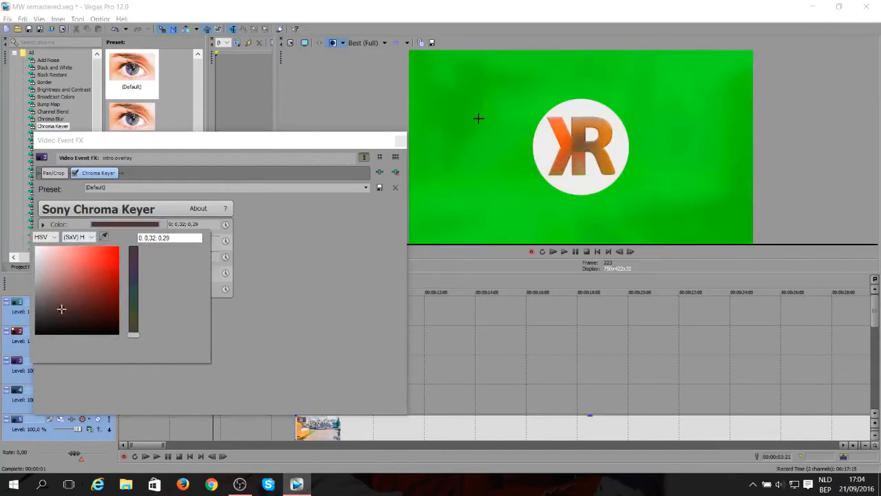
pyautogui.click(113, 270)
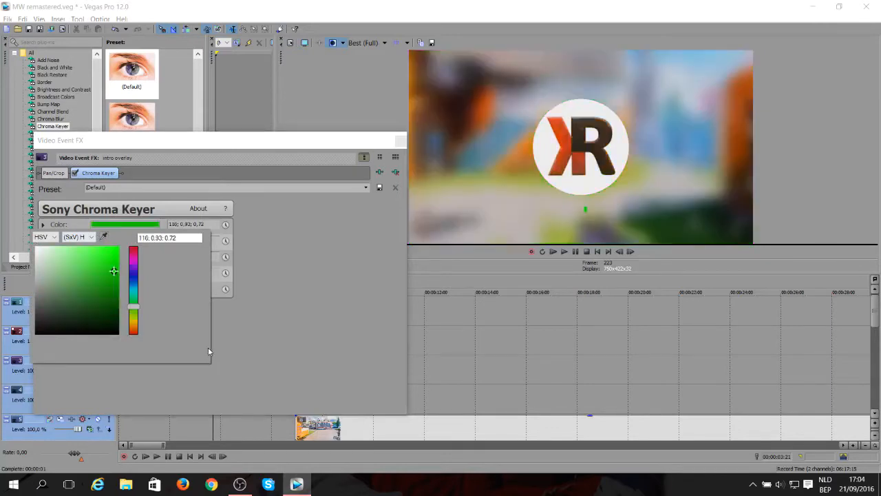
pyautogui.click(54, 173)
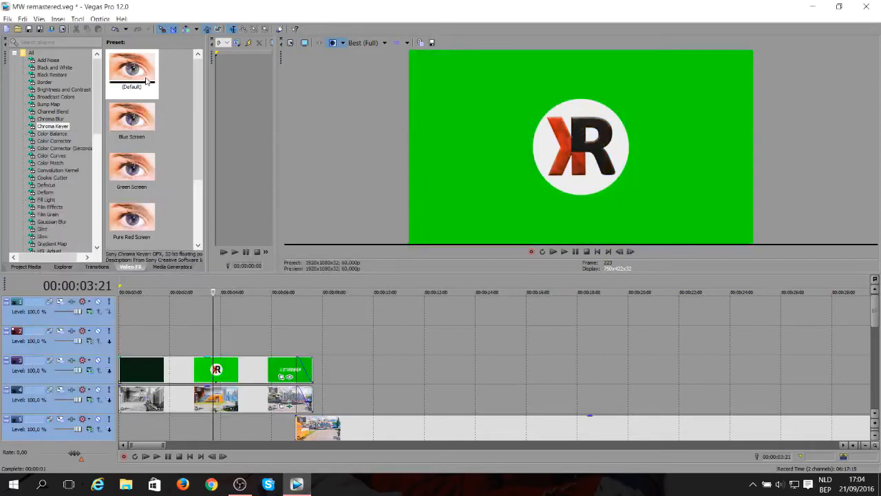
# - Open the gameplay event's FX chain with the playhead at the KIMIRAFER title
pyautogui.click(131, 72)
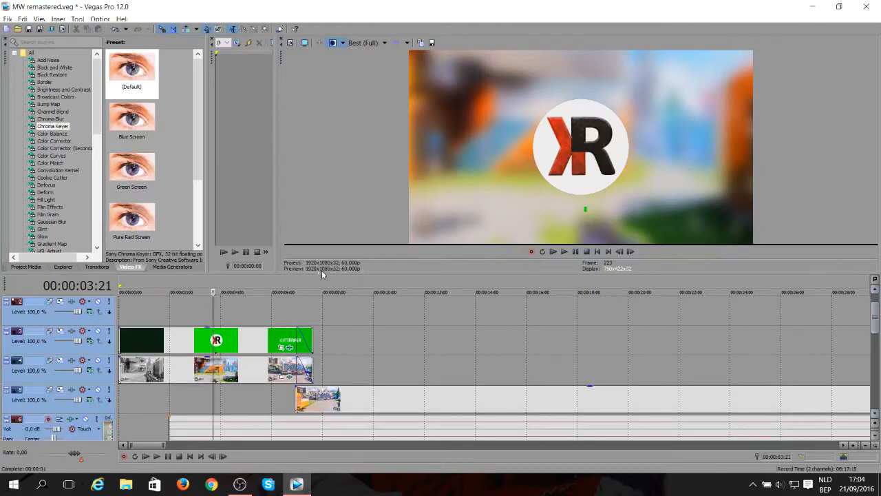
pyautogui.moveTo(287, 314)
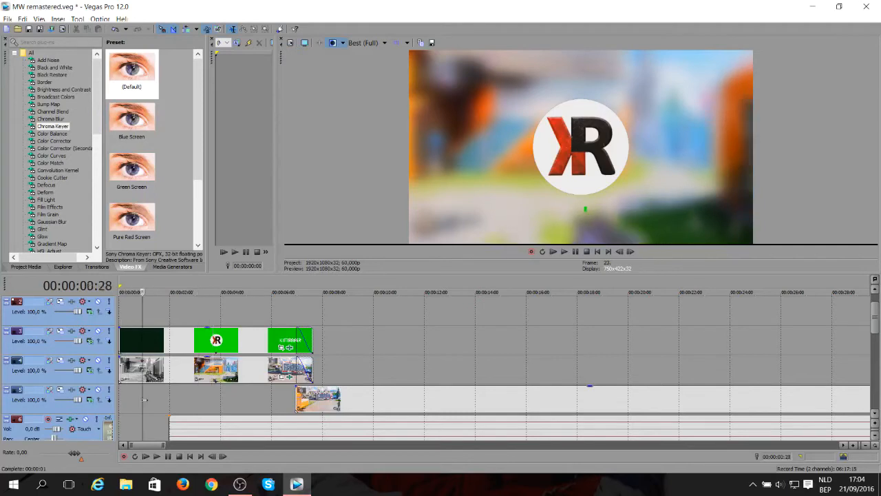
pyautogui.click(199, 292)
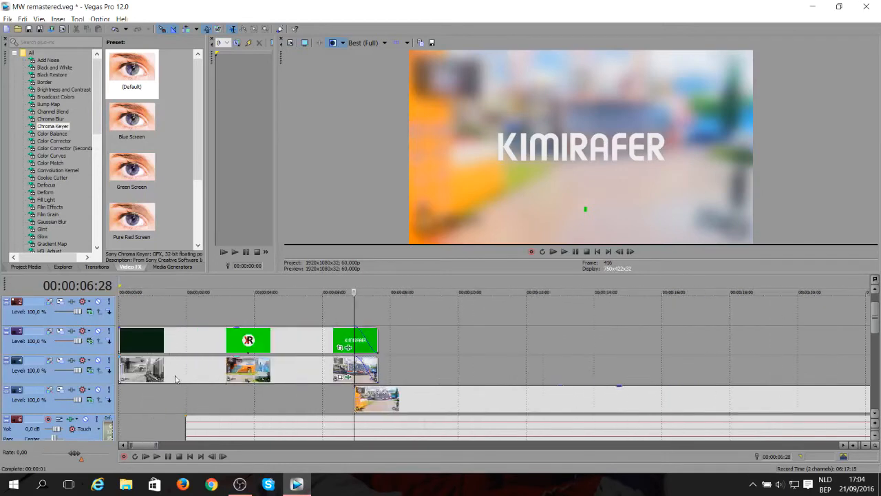
pyautogui.moveTo(306, 383)
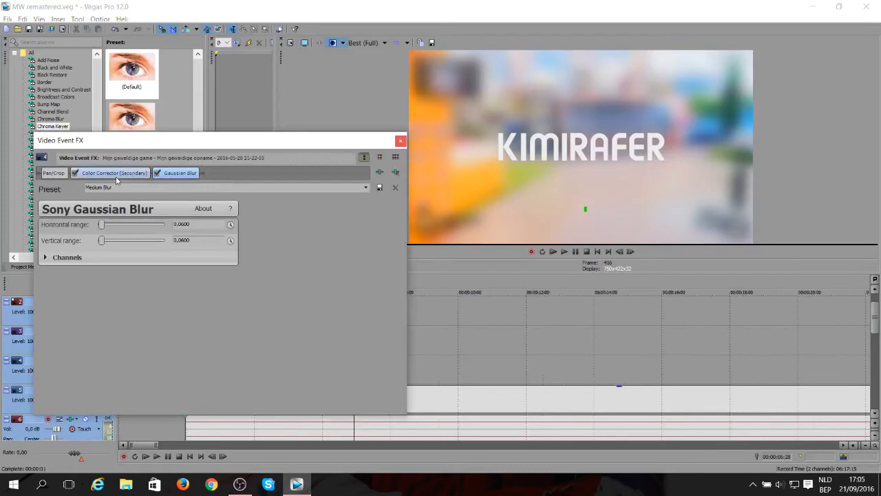
# - View the clip's Gaussian Blur settings, then browse Gaussian Blur presets like Medium, Light and Extreme
pyautogui.click(178, 173)
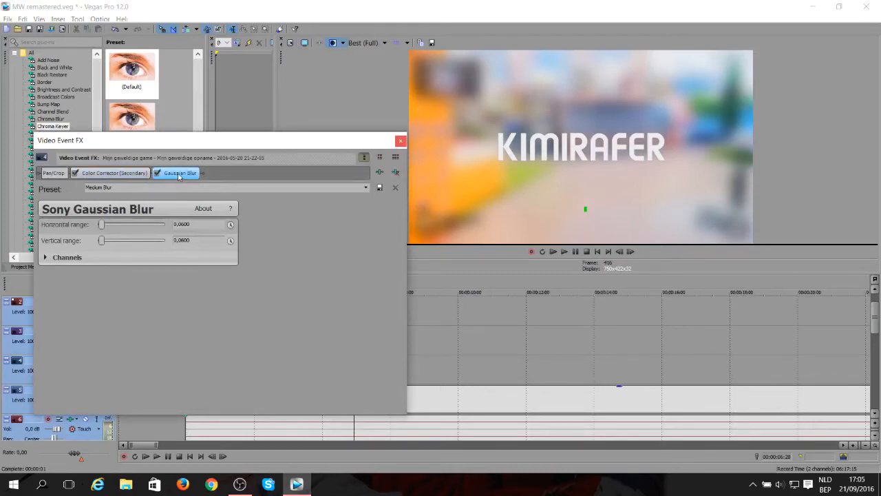
pyautogui.click(400, 141)
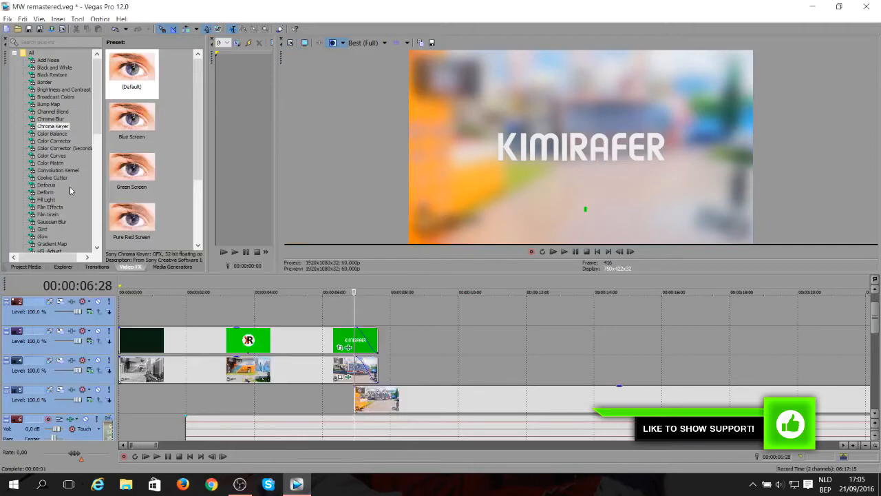
pyautogui.scroll(-3)
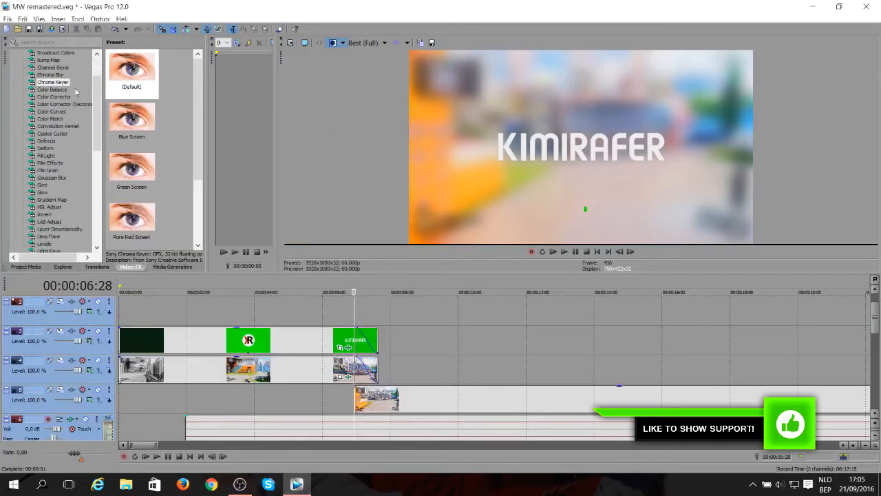
pyautogui.click(52, 177)
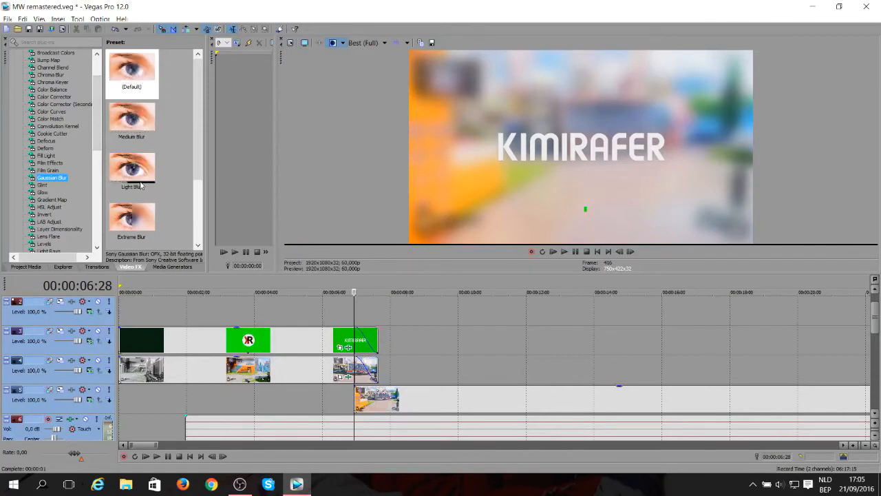
pyautogui.scroll(-3)
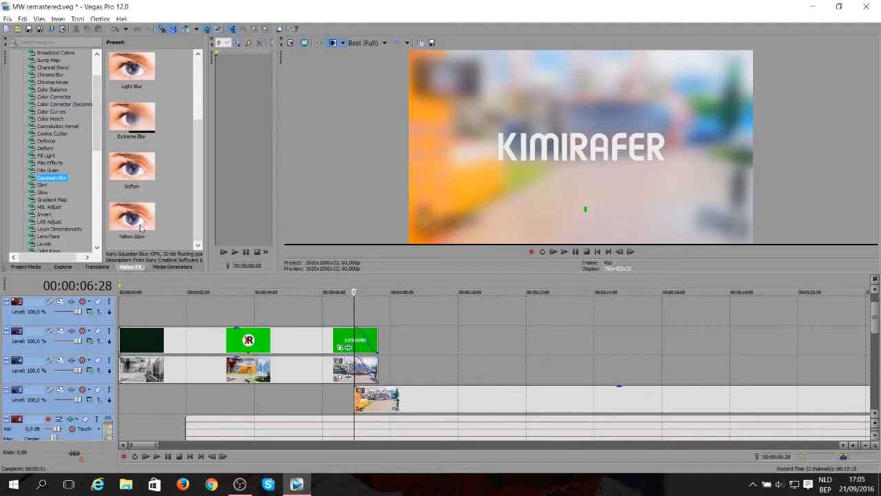
pyautogui.scroll(3)
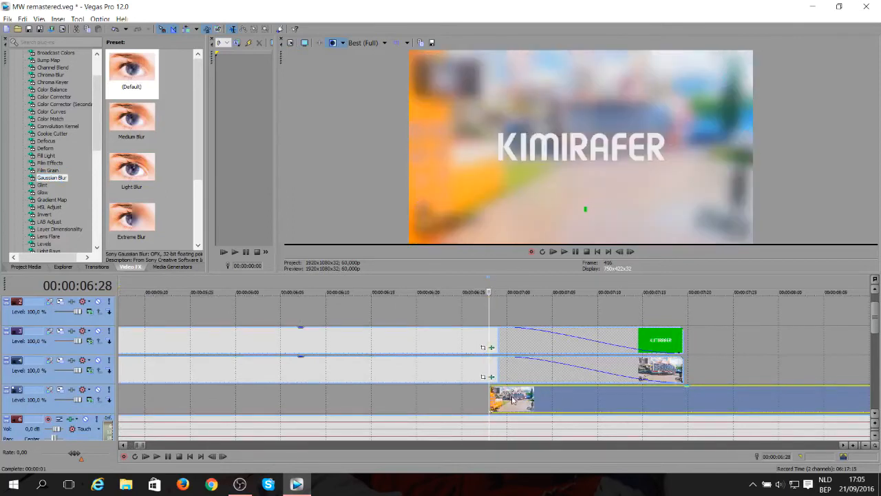
pyautogui.moveTo(491, 377)
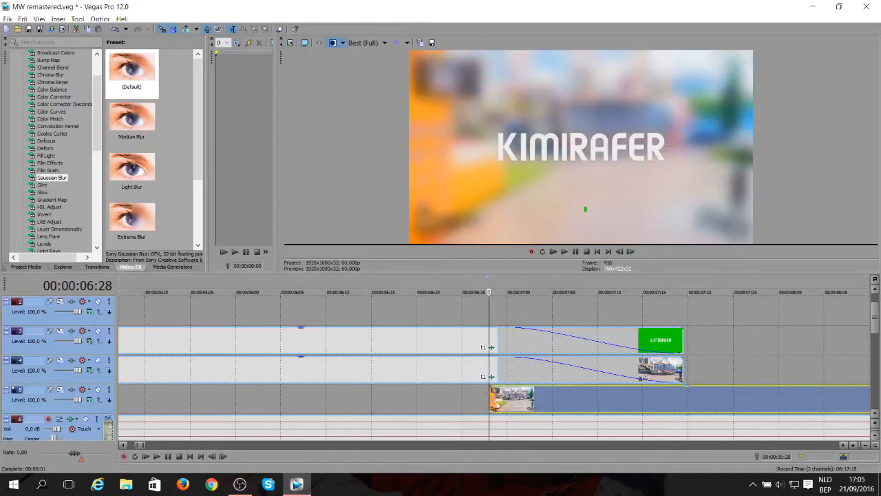
pyautogui.moveTo(496, 360)
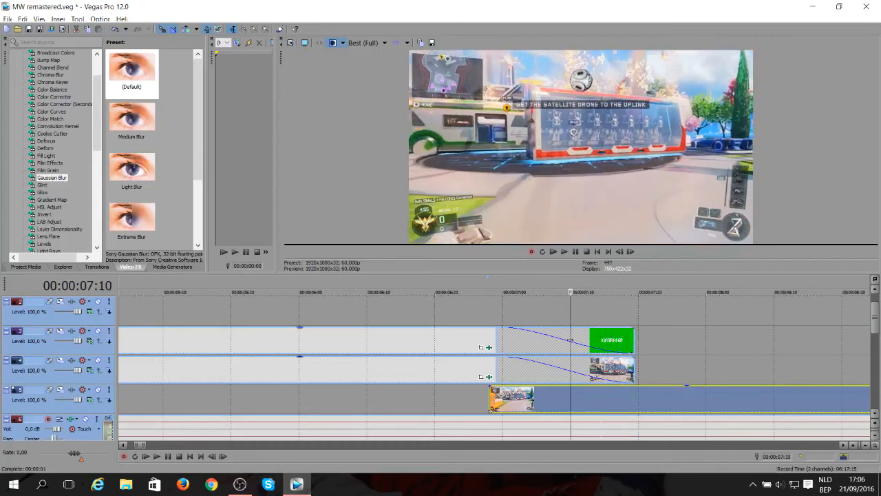
# - Move the playhead past the blur fade-out to about 7:10 to show clear gameplay
pyautogui.click(539, 292)
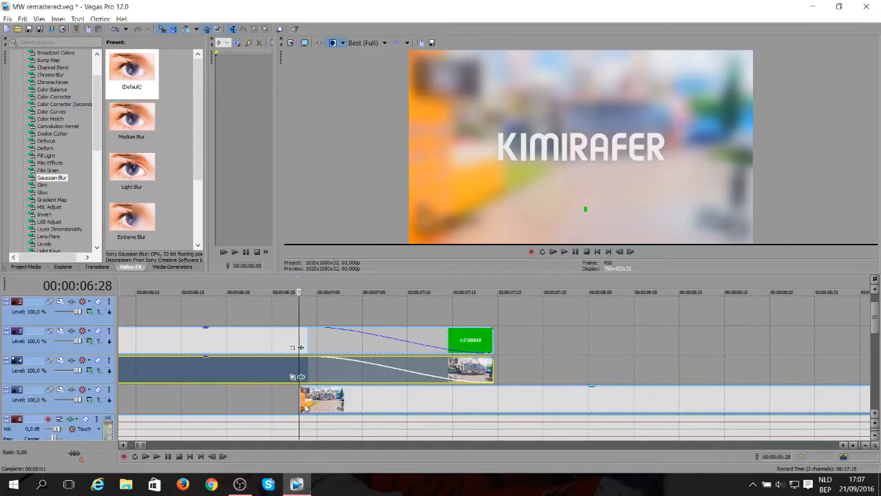
# - Scroll the timeline and set the preview to the KIMIRAFER title reveal around 4:16
pyautogui.hscroll(-3)
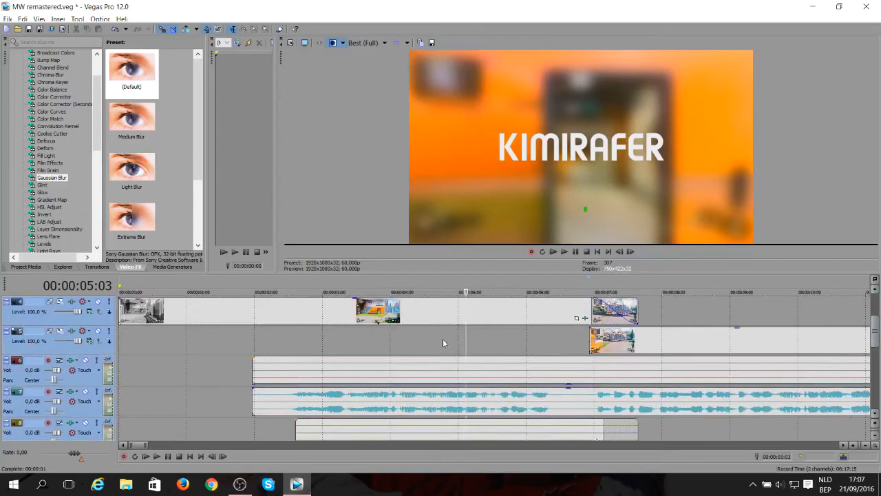
pyautogui.click(294, 293)
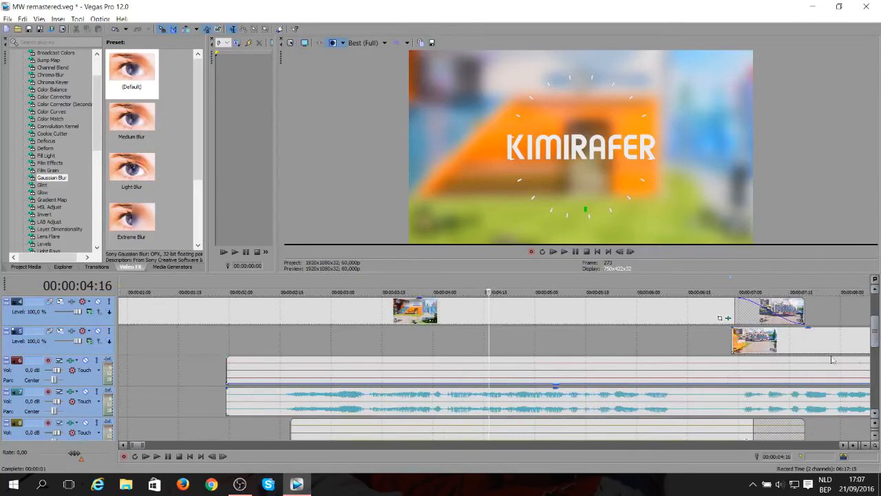
# - Scroll to audio tracks 6–10 and return the preview to the KR logo around 2:03
pyautogui.scroll(-3)
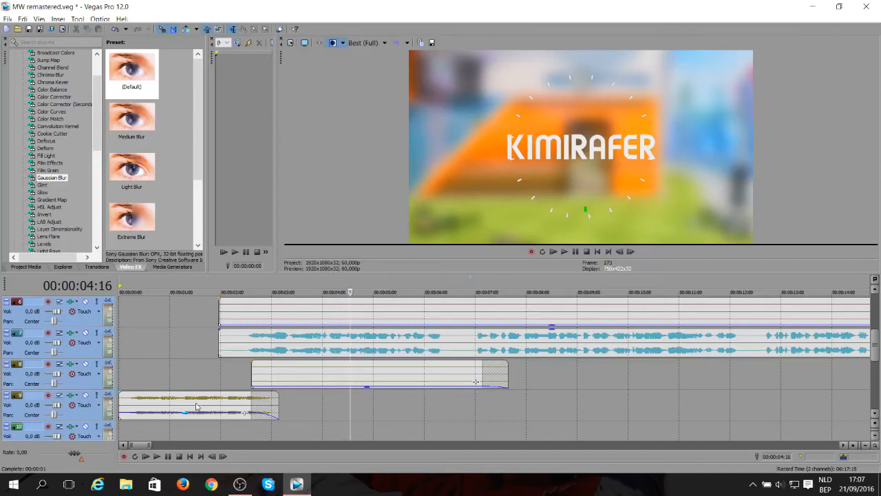
pyautogui.moveTo(230, 388)
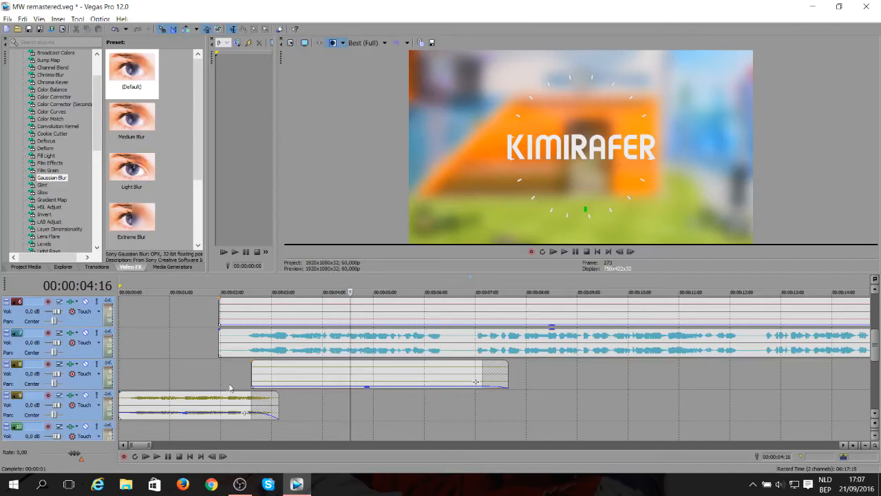
pyautogui.click(228, 292)
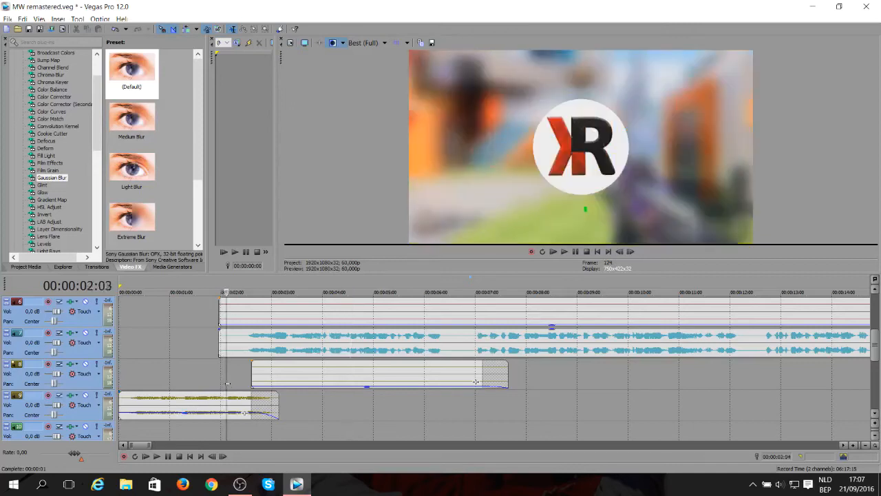